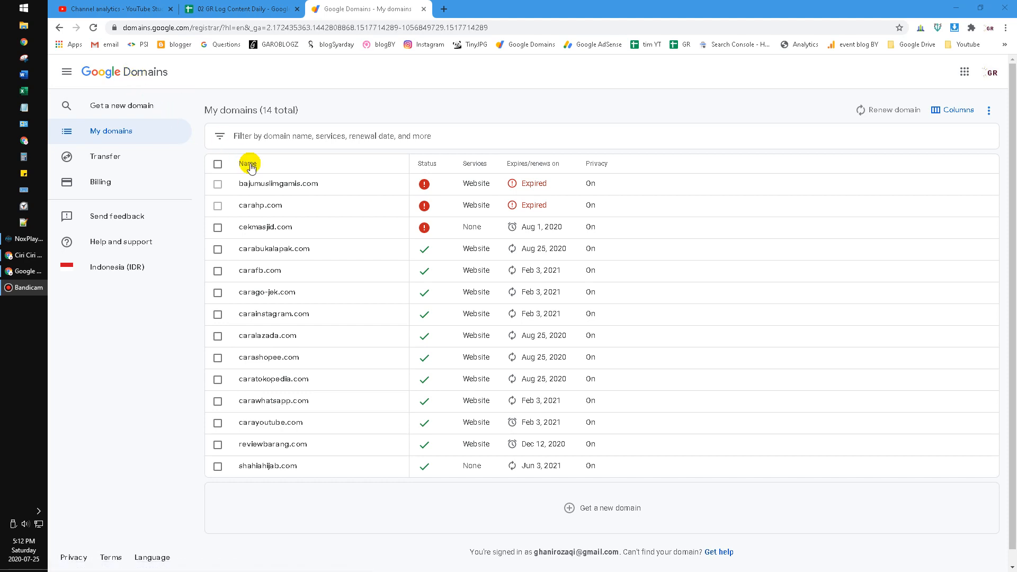
{"action": "mouse_move", "coordinate": [364, 229]}
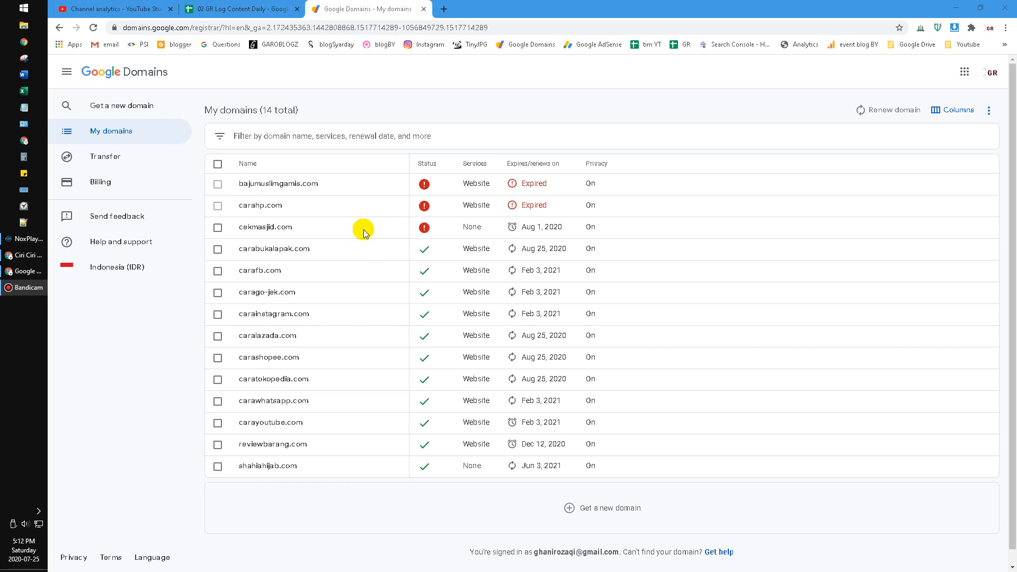
{"action": "mouse_move", "coordinate": [360, 230]}
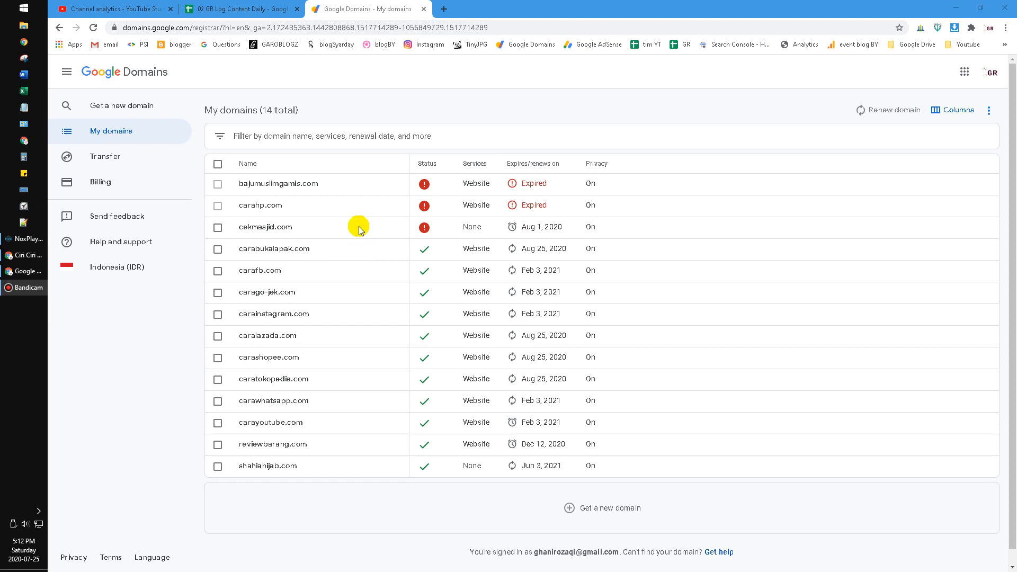
{"action": "mouse_move", "coordinate": [346, 214]}
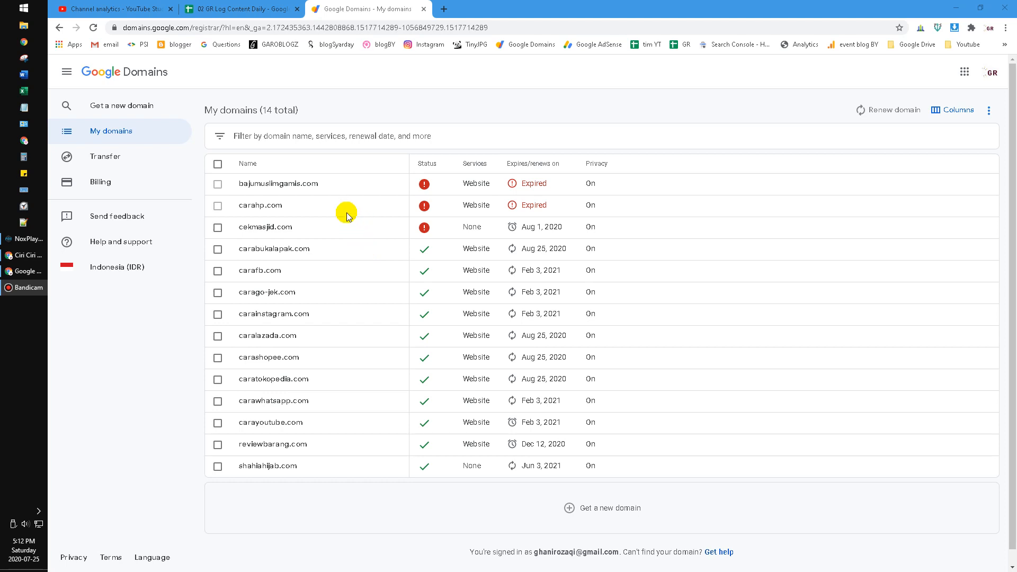
{"action": "mouse_move", "coordinate": [285, 91]}
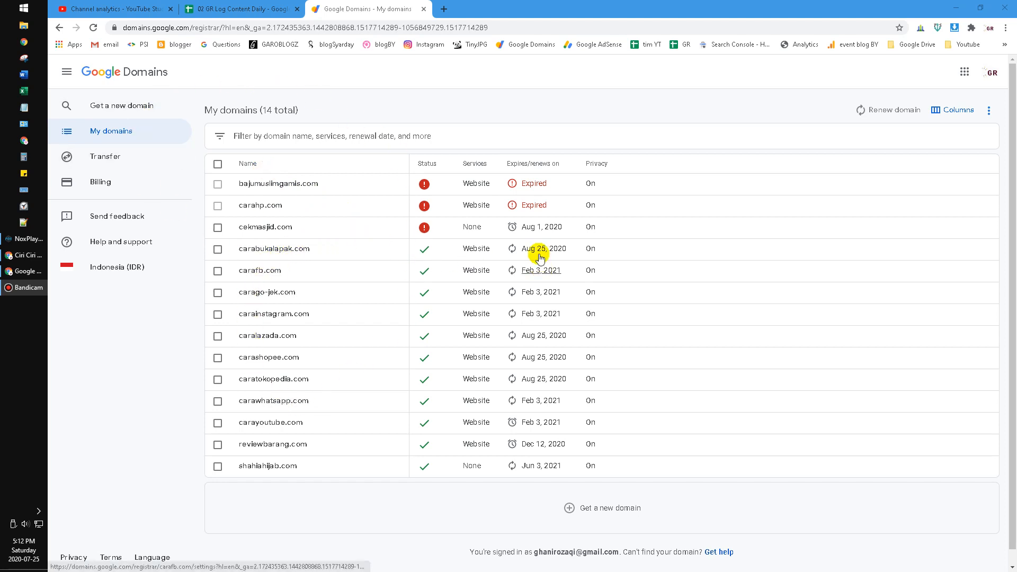
{"action": "mouse_move", "coordinate": [310, 262]}
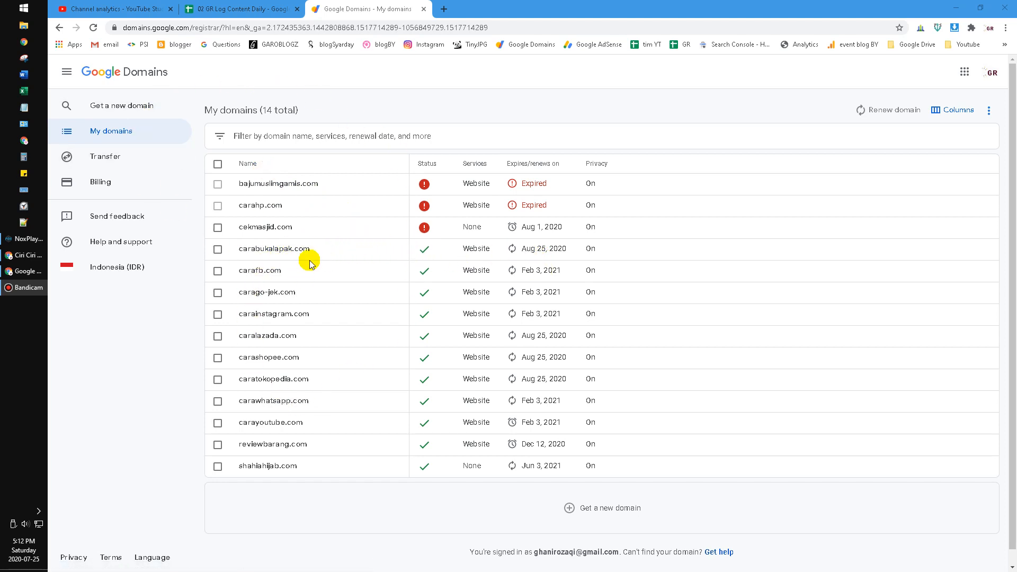
{"action": "mouse_move", "coordinate": [269, 422]}
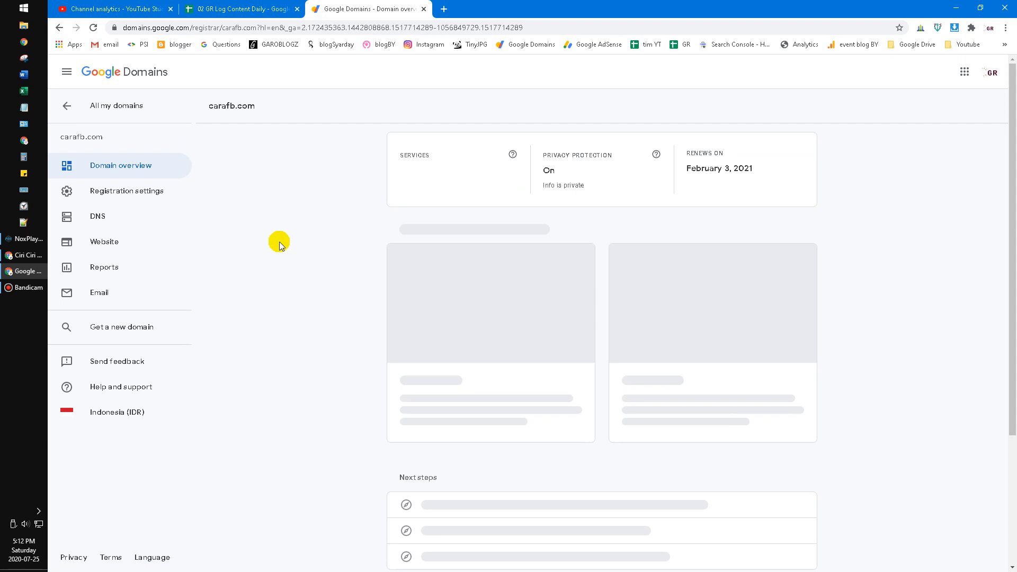
{"action": "mouse_move", "coordinate": [284, 253]}
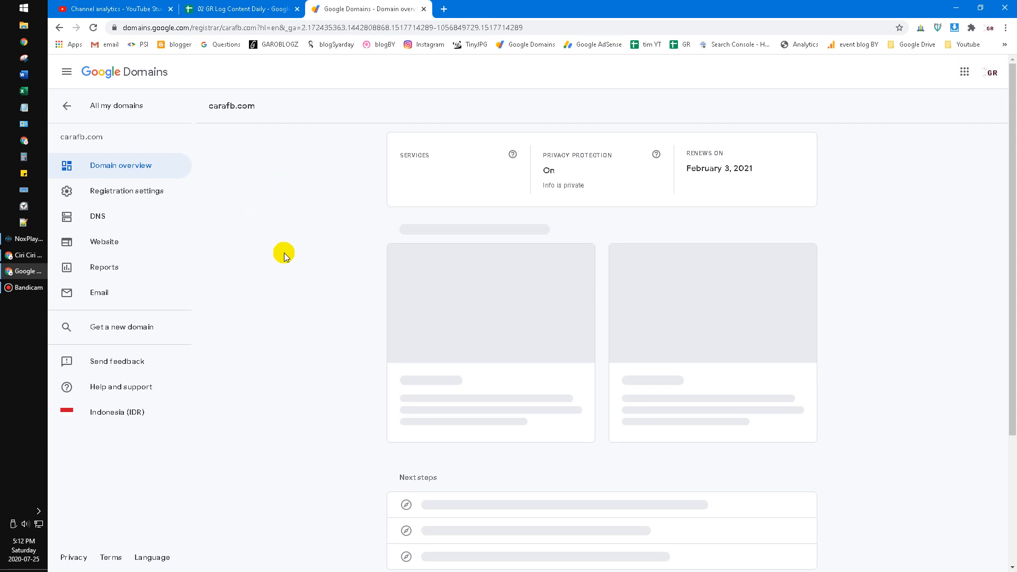
Step: Scroll through the carafb.com domain page in Google Domains
{"action": "scroll", "scroll_direction": "down", "scroll_amount": 3}
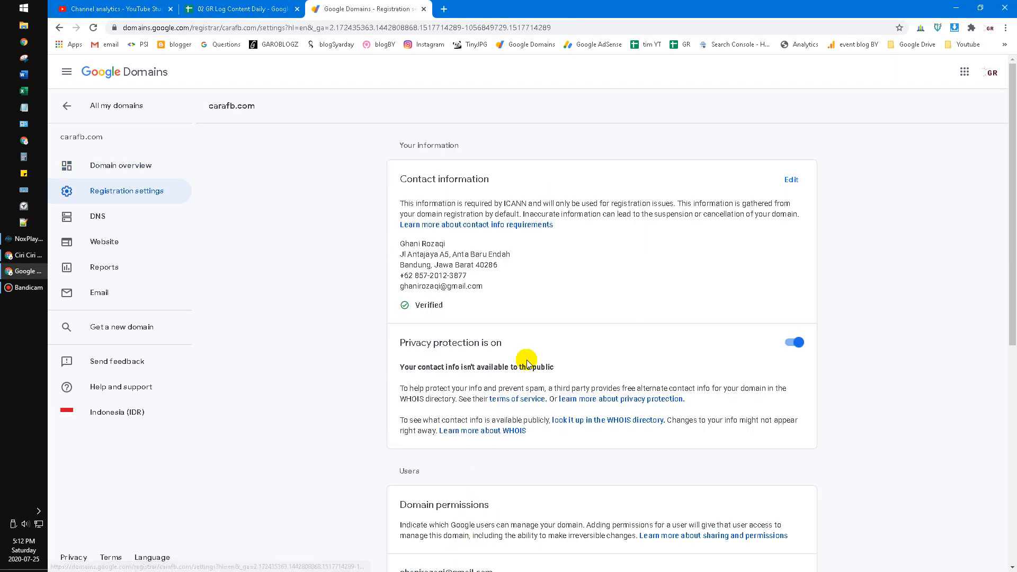
Step: Scroll carafb.com's registration settings past Auto-renew, then return to the domain overview
{"action": "scroll", "scroll_direction": "down", "scroll_amount": 3}
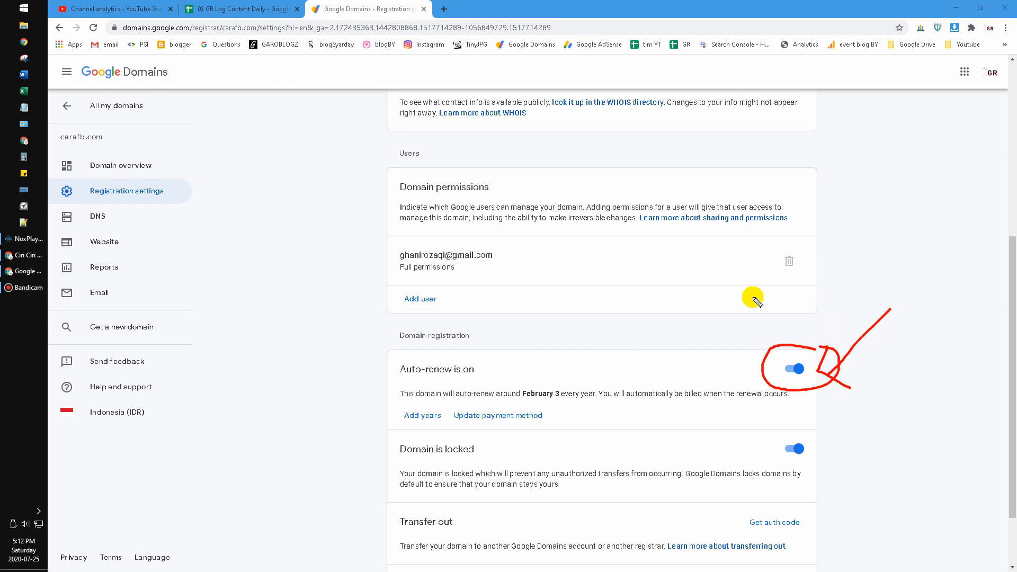
{"action": "mouse_move", "coordinate": [574, 309]}
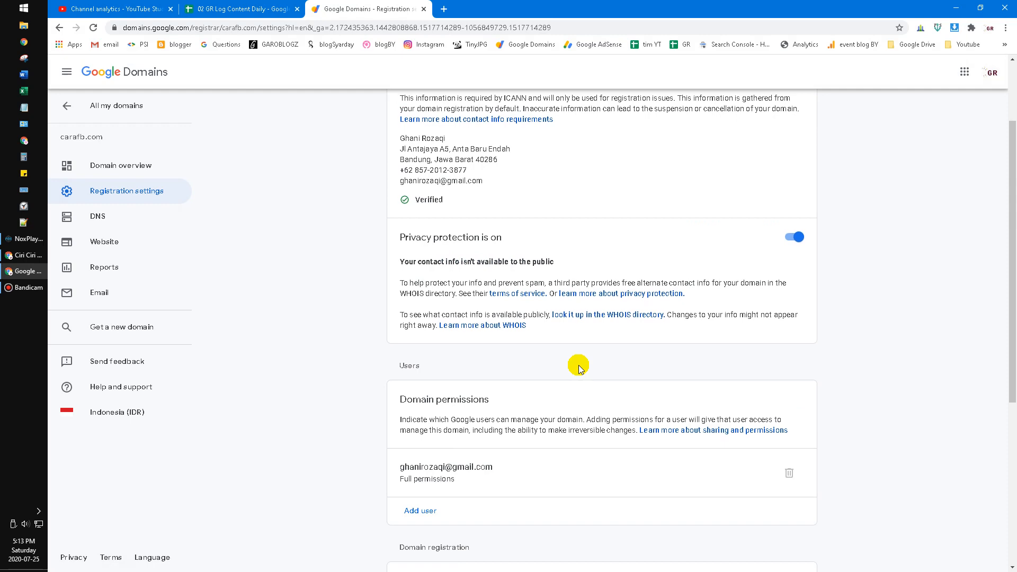
{"action": "left_click", "coordinate": [120, 166]}
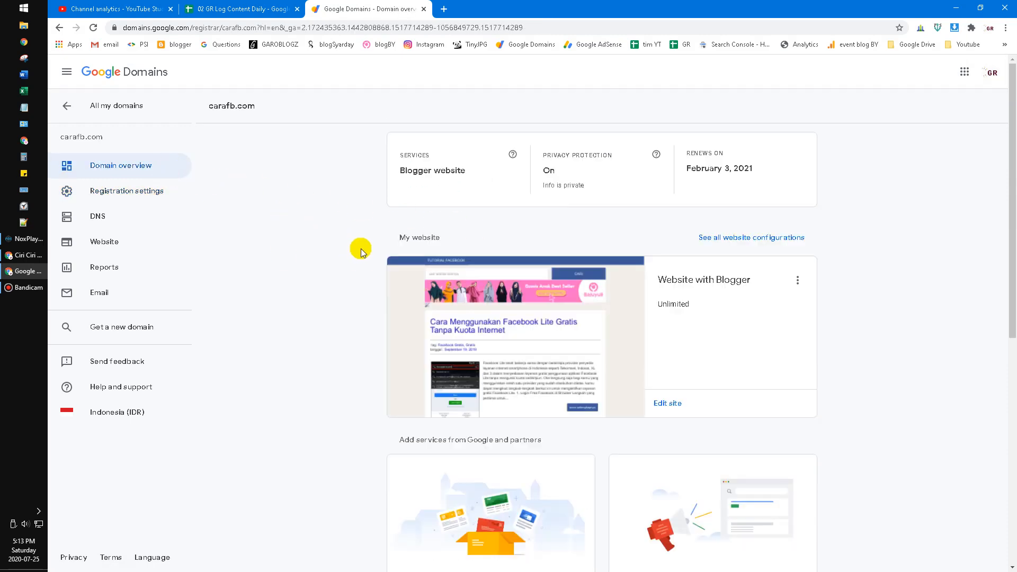
Step: Scroll the carafb.com overview to review the Blogger site and G Suite and Ads offers
{"action": "scroll", "scroll_direction": "down", "scroll_amount": 3}
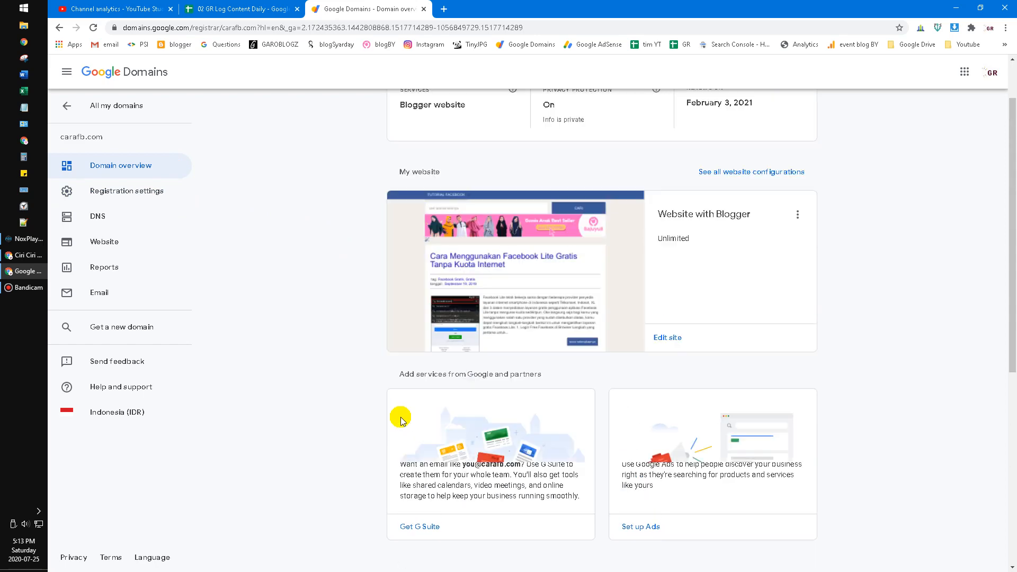
{"action": "scroll", "scroll_direction": "up", "scroll_amount": 3}
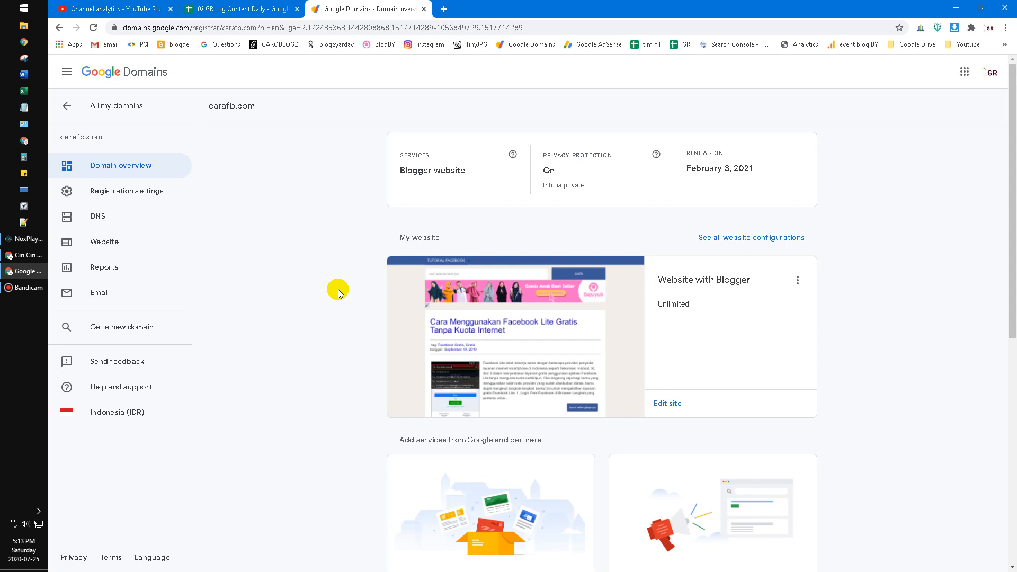
{"action": "mouse_move", "coordinate": [317, 287]}
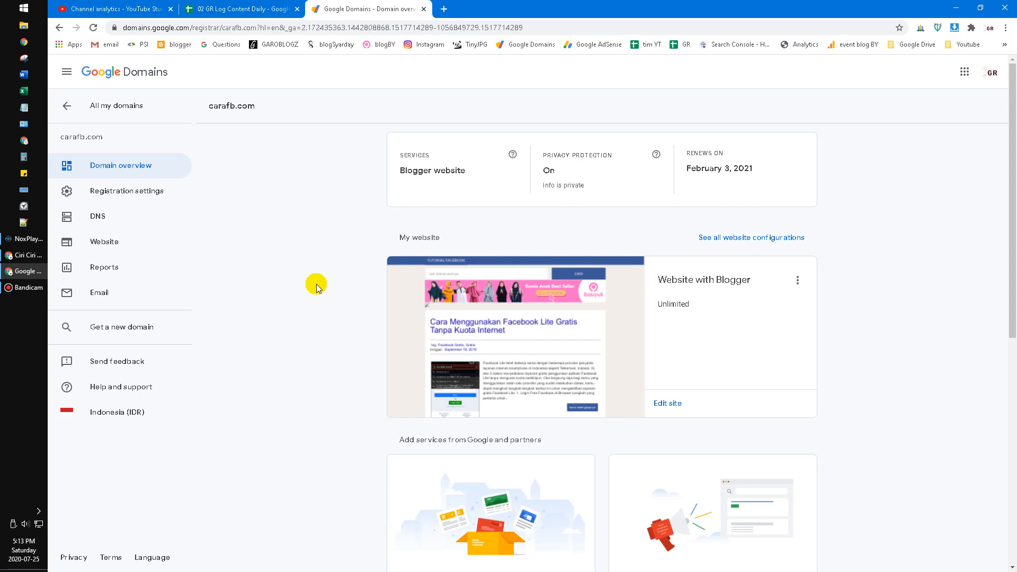
{"action": "mouse_move", "coordinate": [307, 310]}
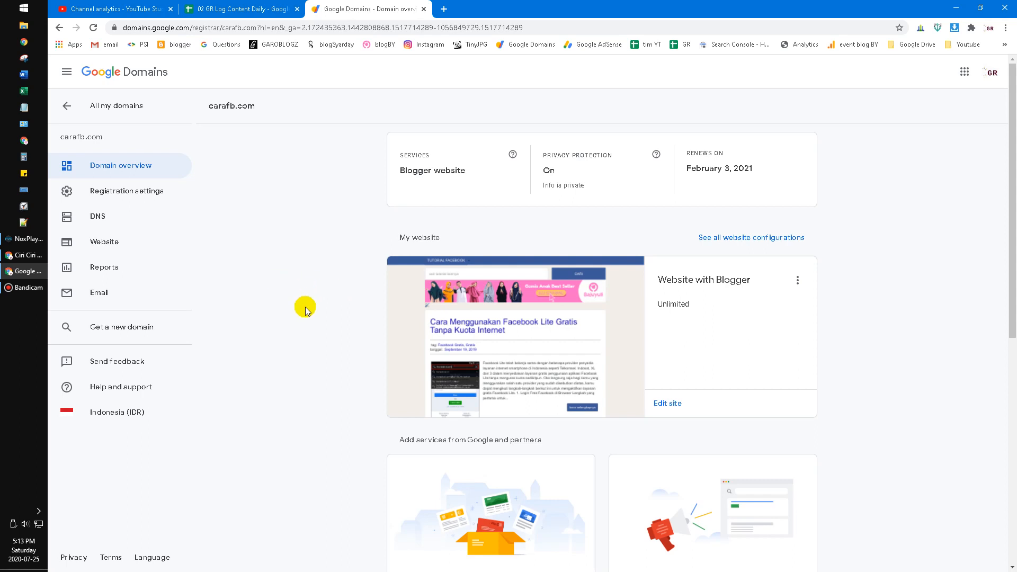